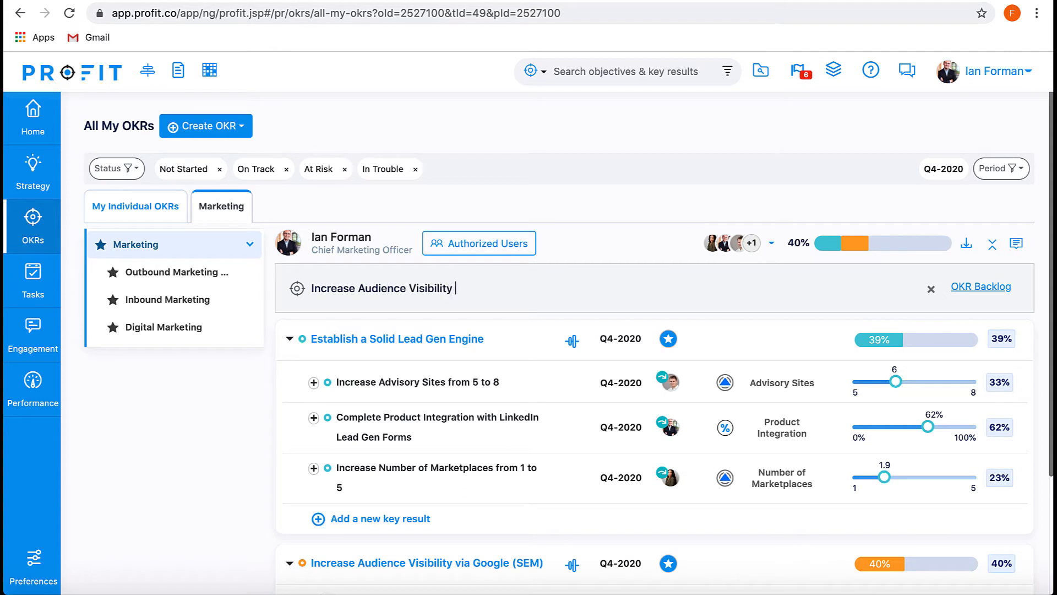
Step: Name the new Marketing objective 'Increase Audience Visibility via Google (SEM)' and confirm it
{"action": "type", "text": "via Google(s"}
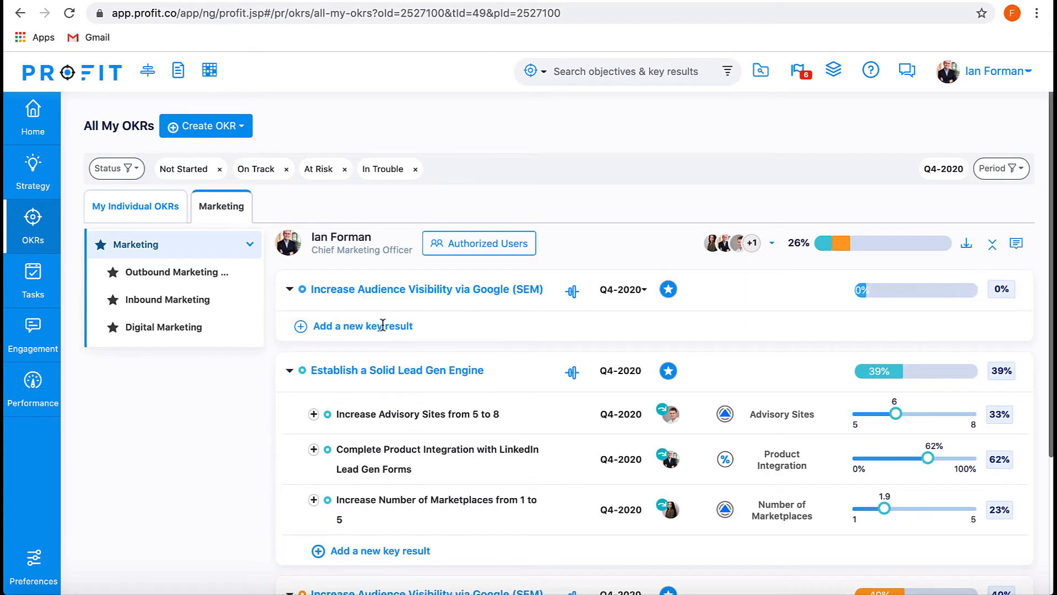
Step: Start a key result 'Increase Monthly Number of Unique Visitors from 20k to 30k' targeting Q4-2020 as an Increase KPI
{"action": "left_click", "coordinate": [362, 326]}
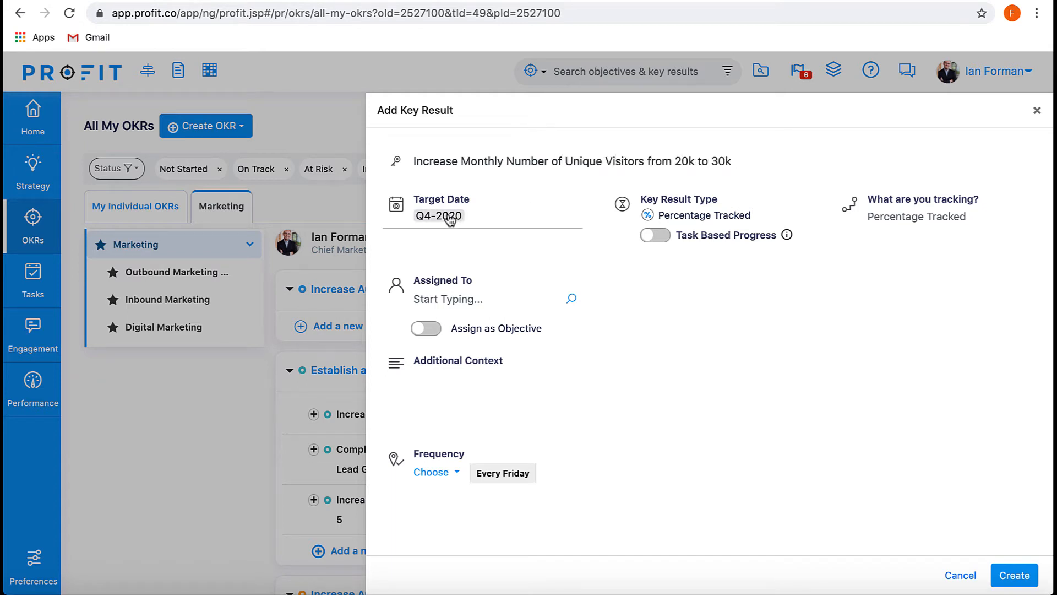
{"action": "left_click", "coordinate": [440, 214]}
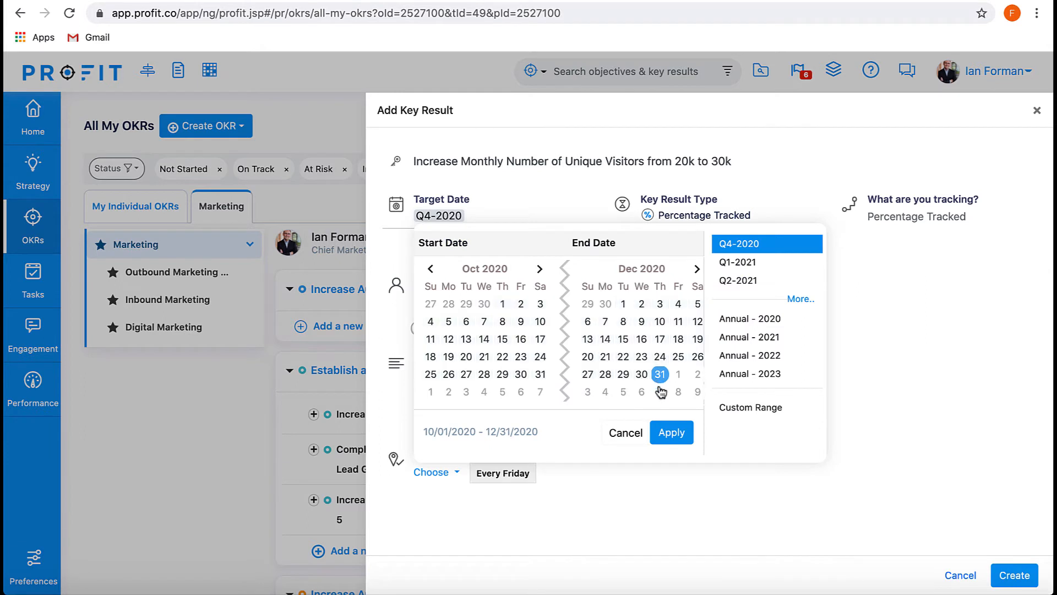
{"action": "left_click", "coordinate": [671, 431]}
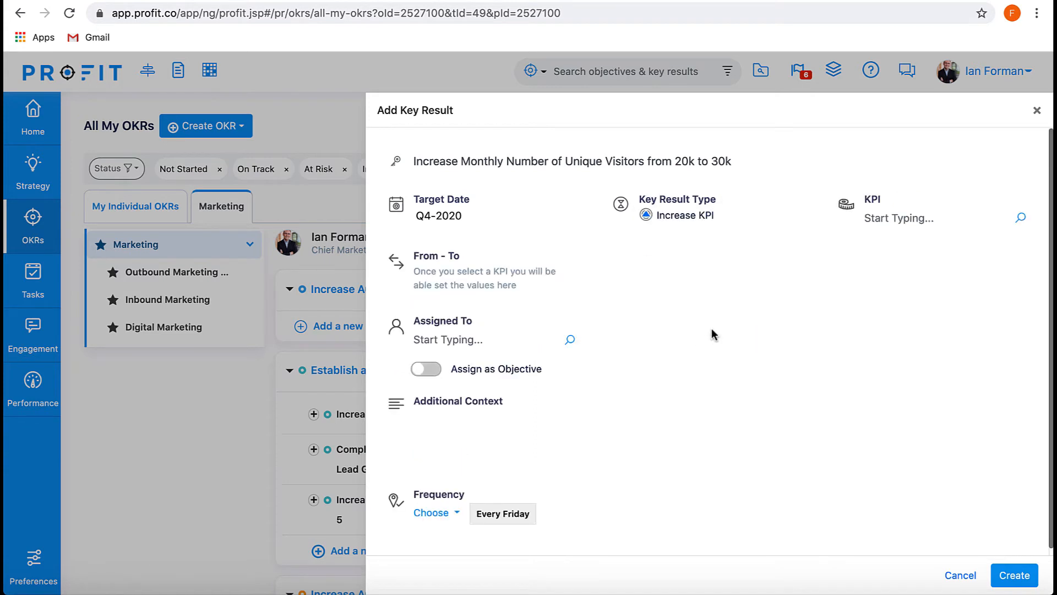
Step: Link the key result to the 'Monthly Number of Unique Visitors' KPI found by searching 'Monthly'
{"action": "left_click", "coordinate": [911, 218]}
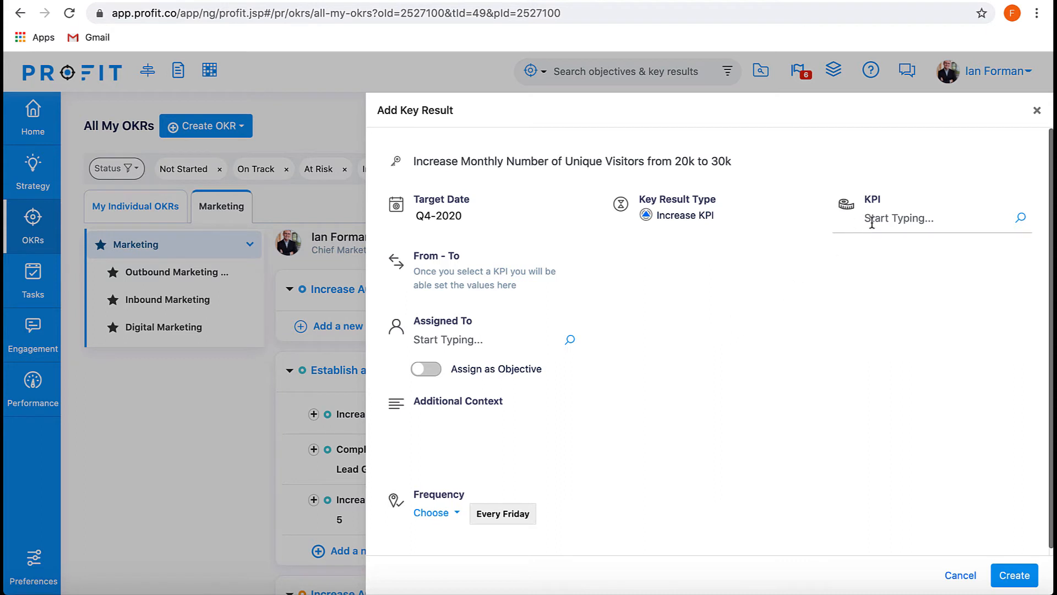
{"action": "type", "text": "Monthly Numb"}
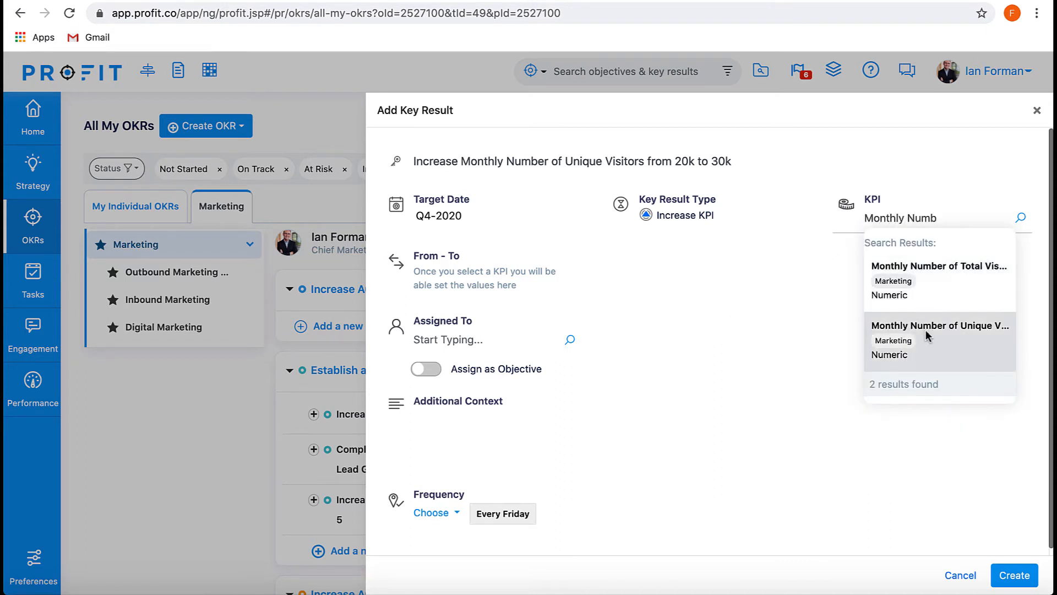
{"action": "left_click", "coordinate": [940, 326]}
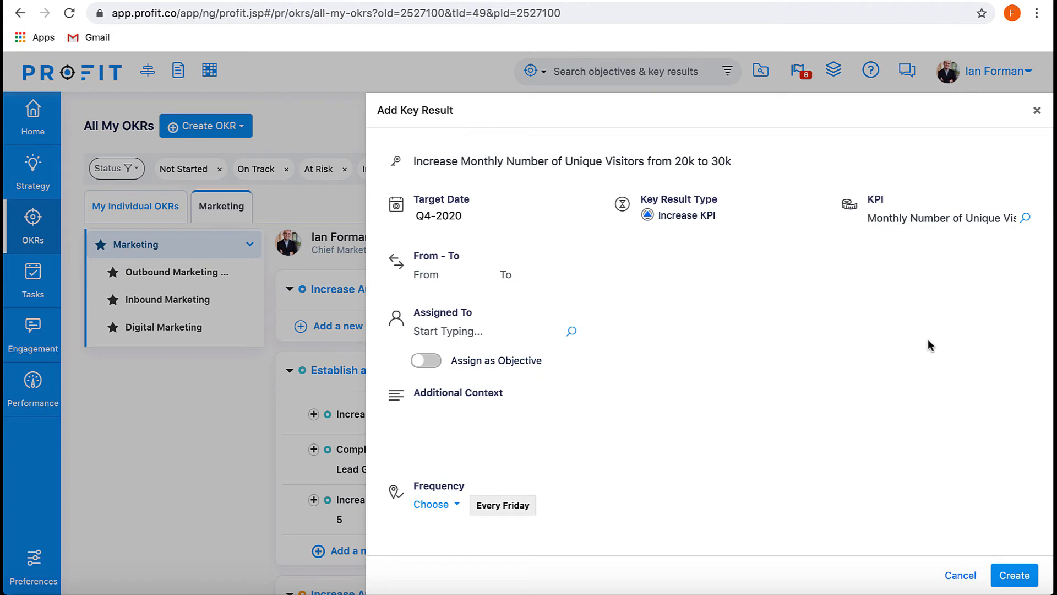
{"action": "left_click", "coordinate": [452, 274]}
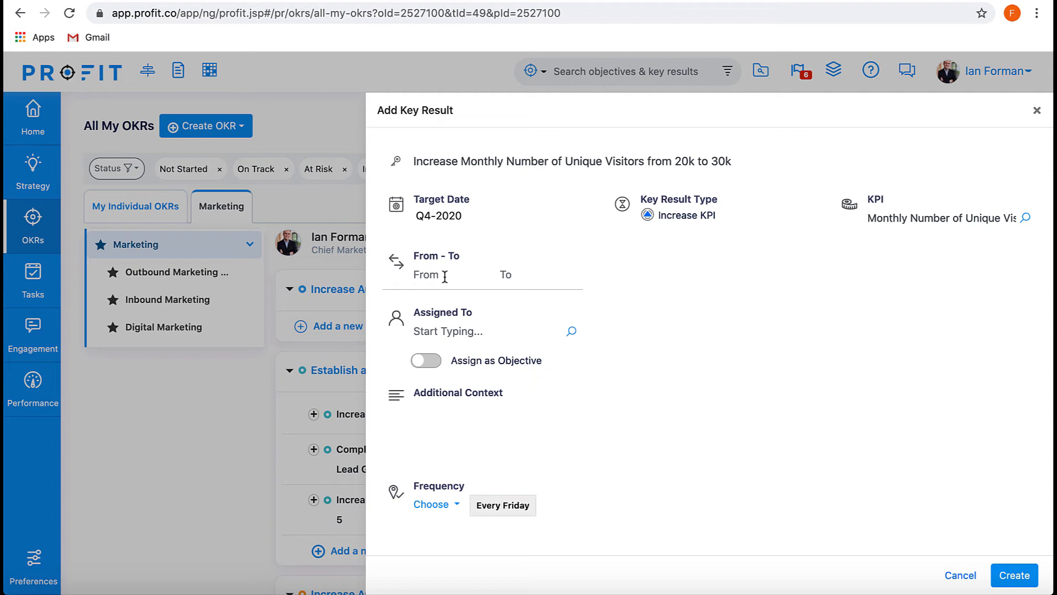
{"action": "type", "text": "2.0"}
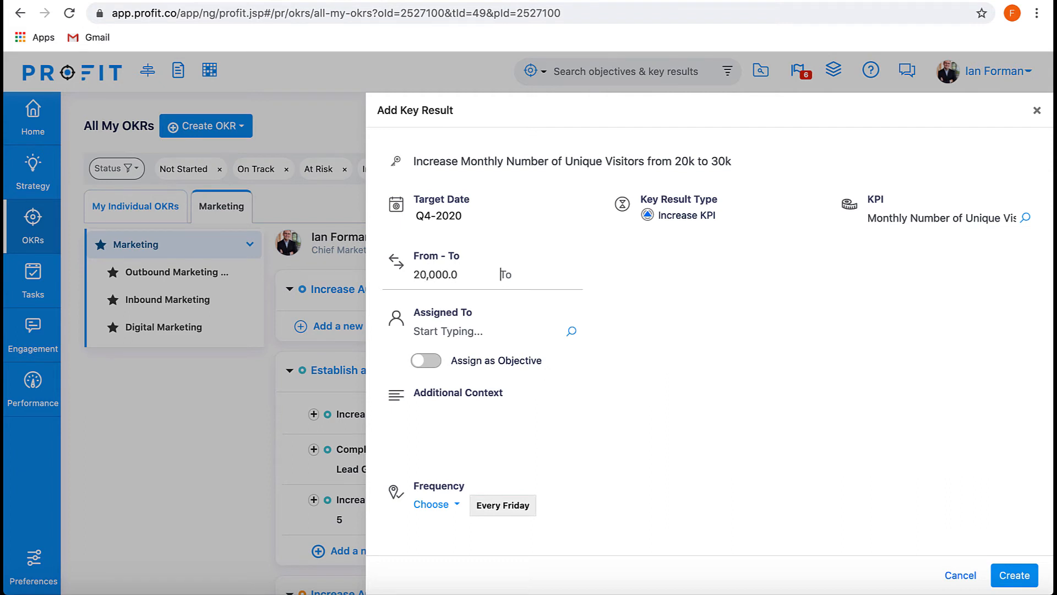
{"action": "type", "text": "30000.0"}
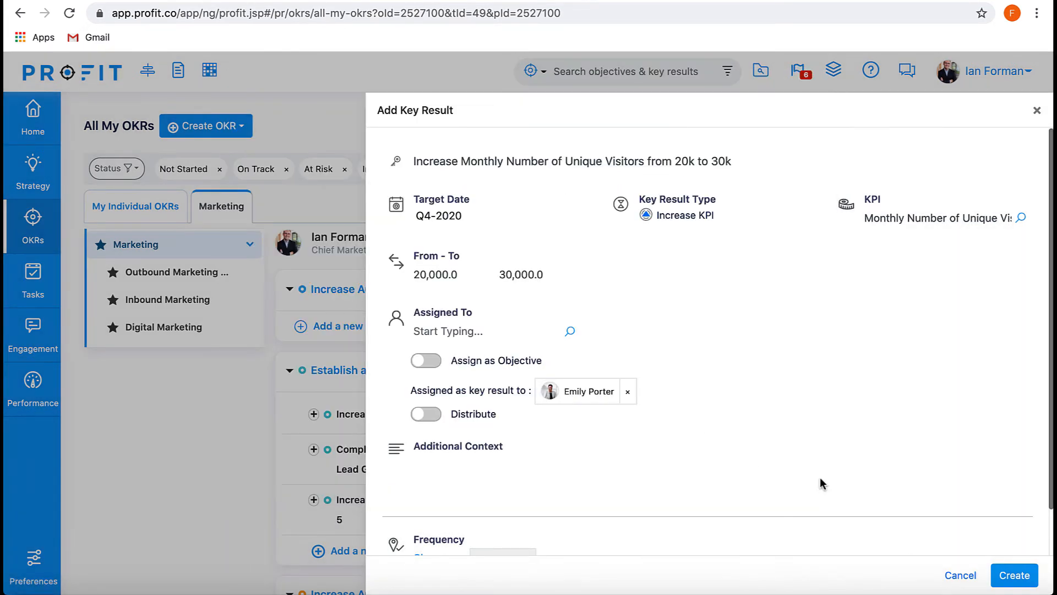
{"action": "scroll", "scroll_direction": "down", "scroll_amount": 3}
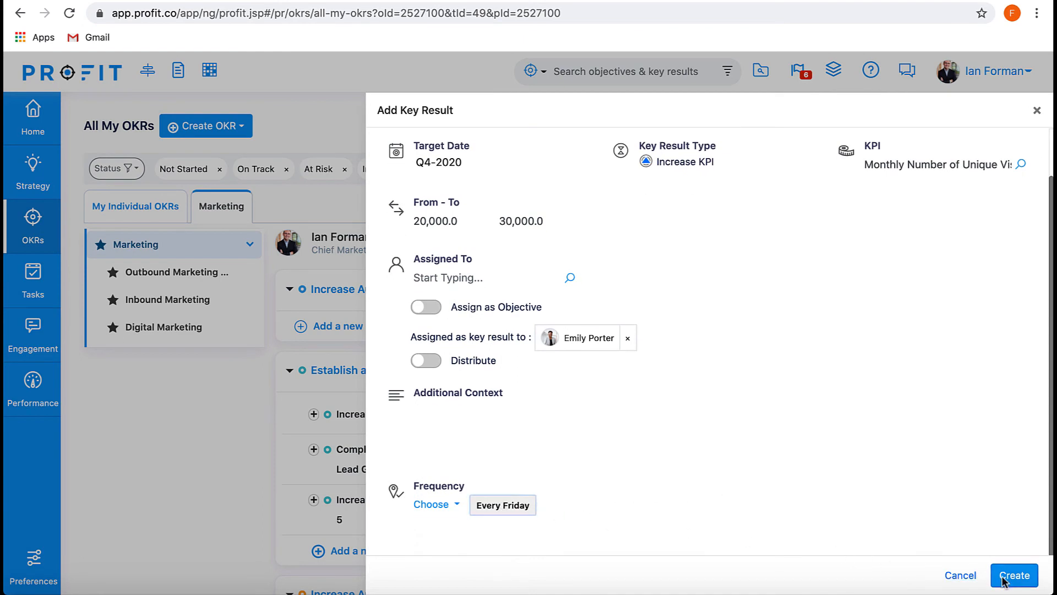
Step: Create the Unique Visitors key result so the objective lists it with Total Visits 60K–100K and Ad Quality Score 3–8
{"action": "left_click", "coordinate": [1013, 575]}
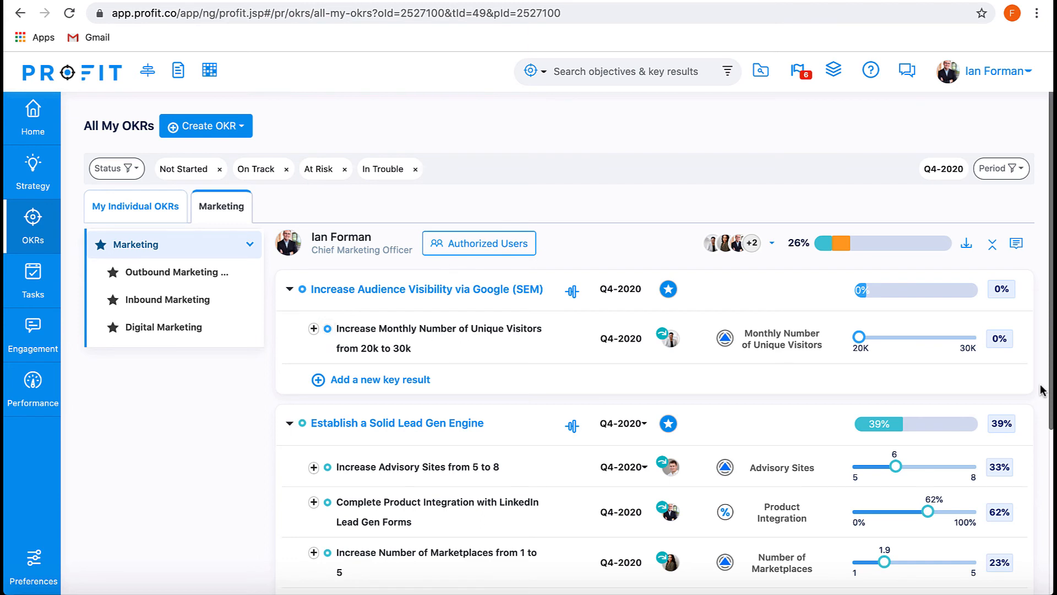
{"action": "scroll", "scroll_direction": "down", "scroll_amount": 3}
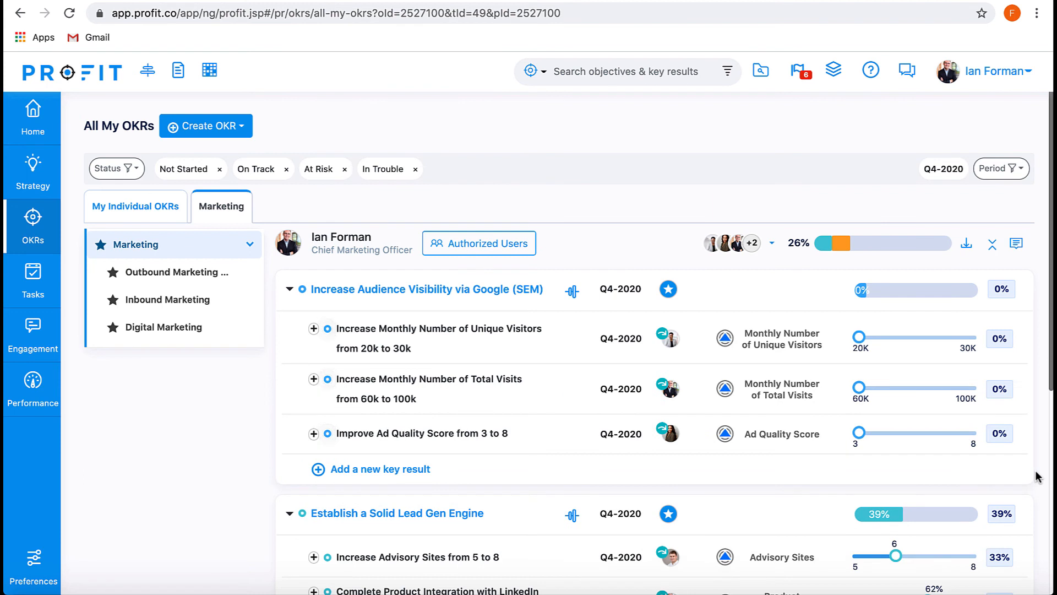